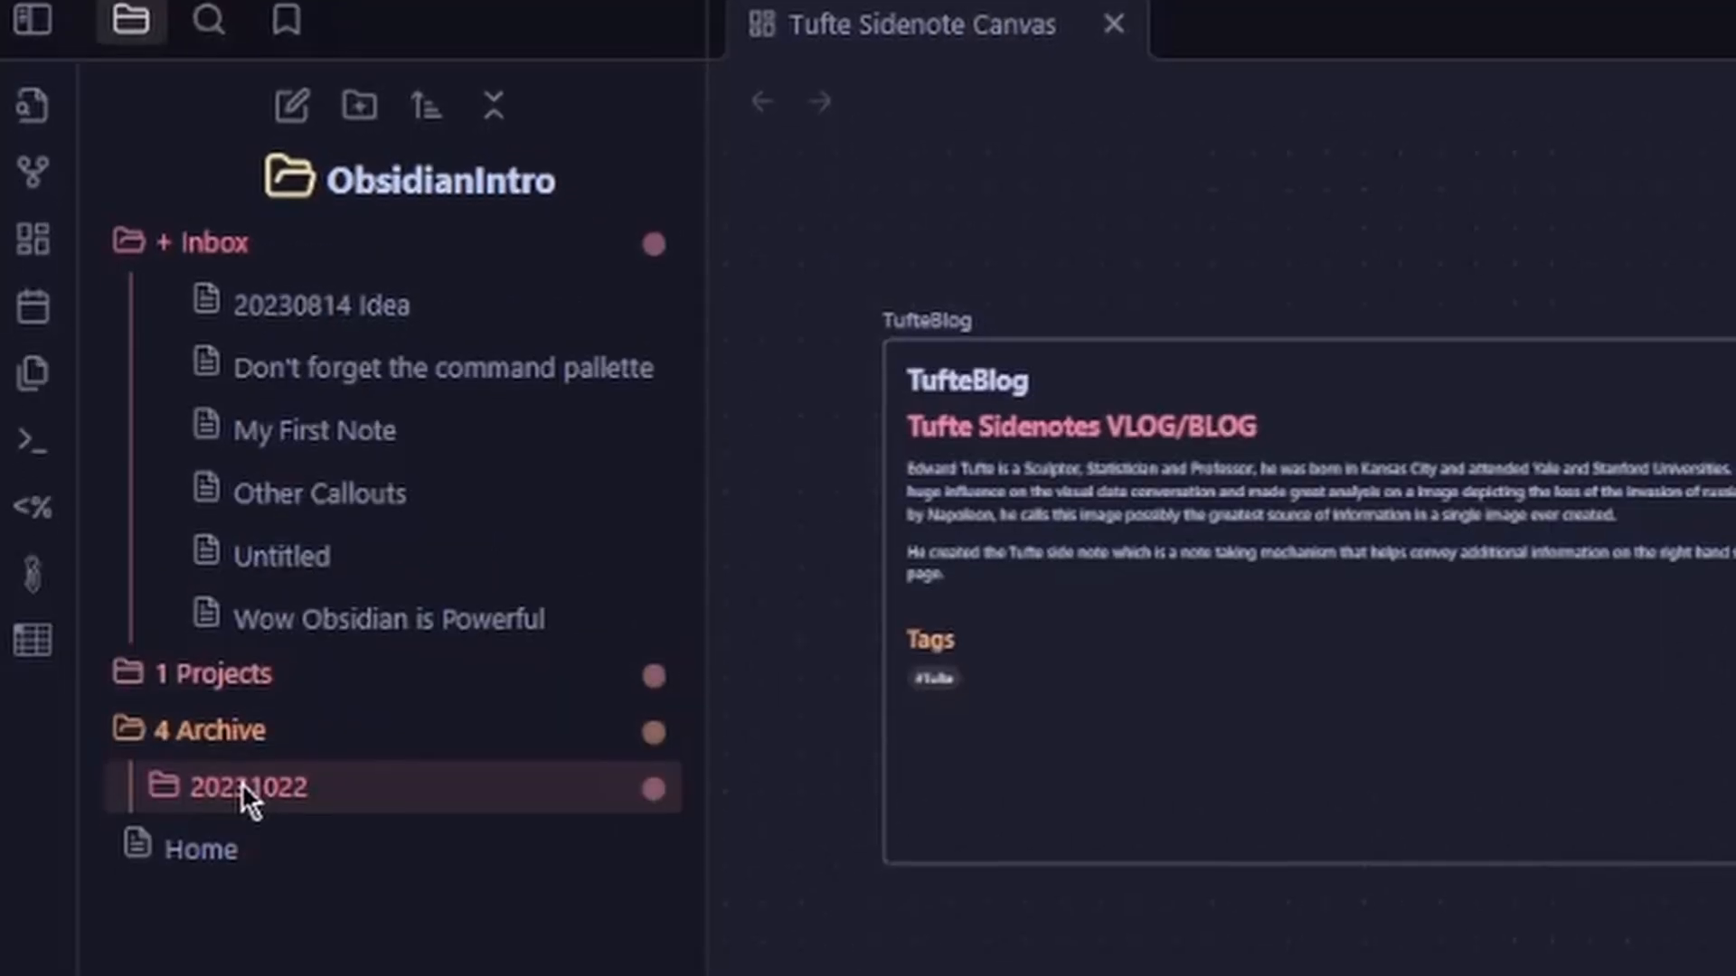
- Expand the 20231022 folder under 4 Archive to show Atlas, Calendar, Cards and Extras
click(252, 786)
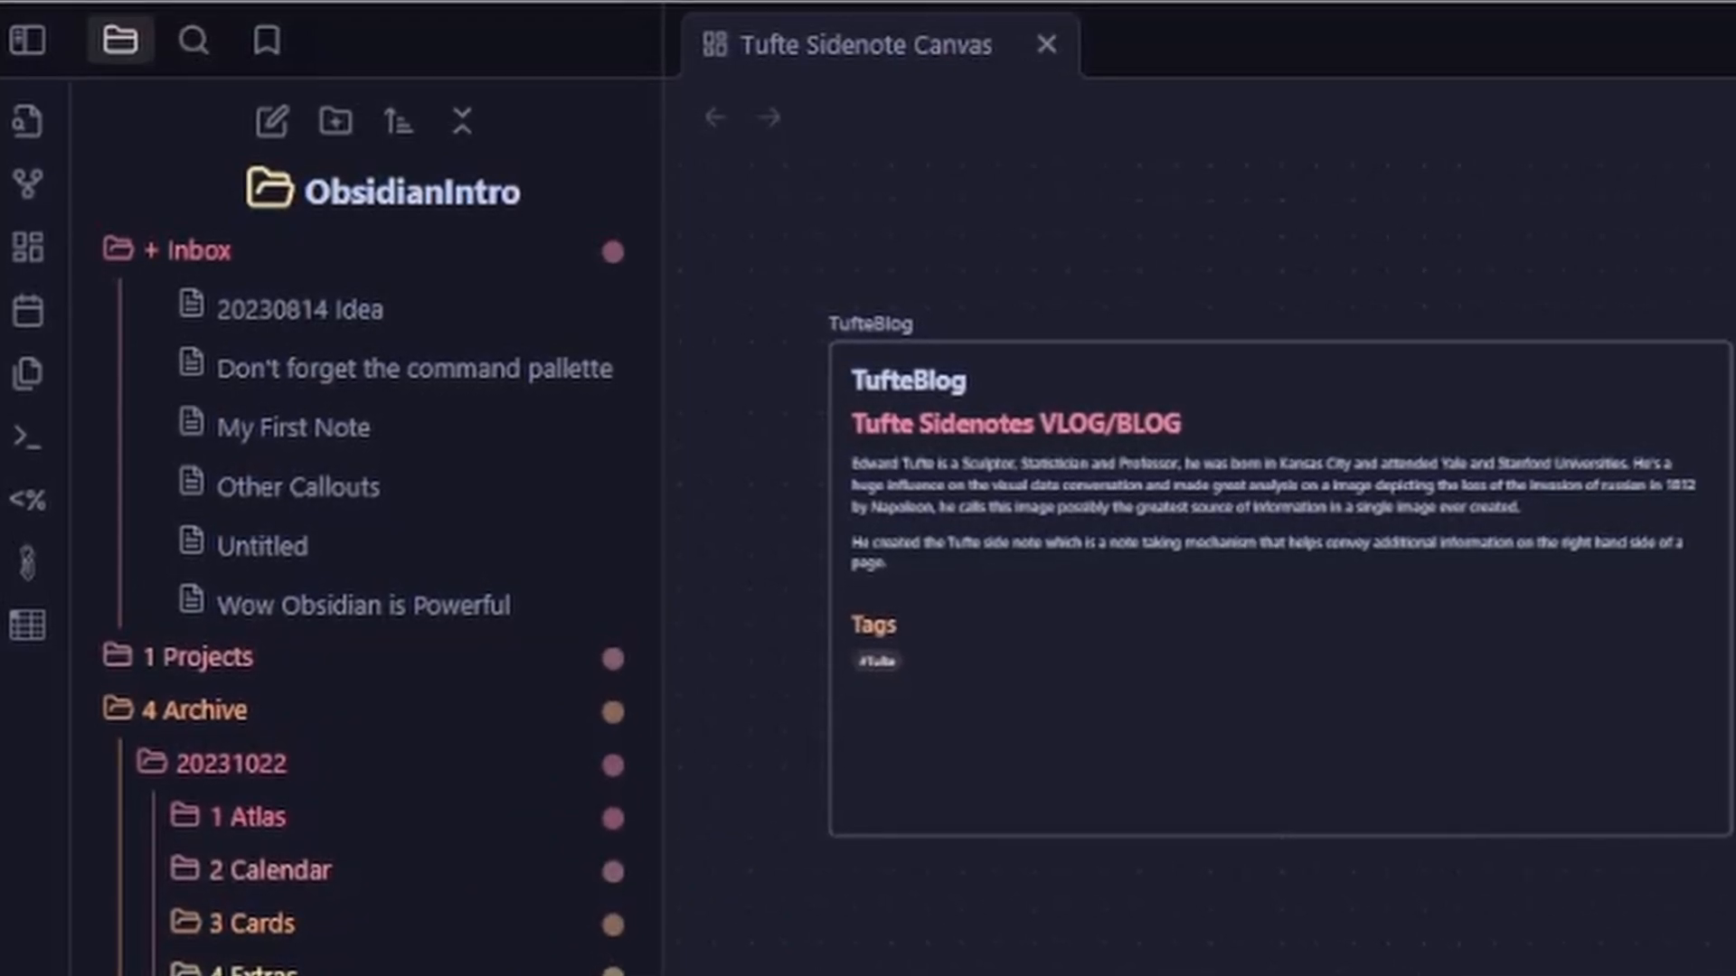
mouse_move(198, 670)
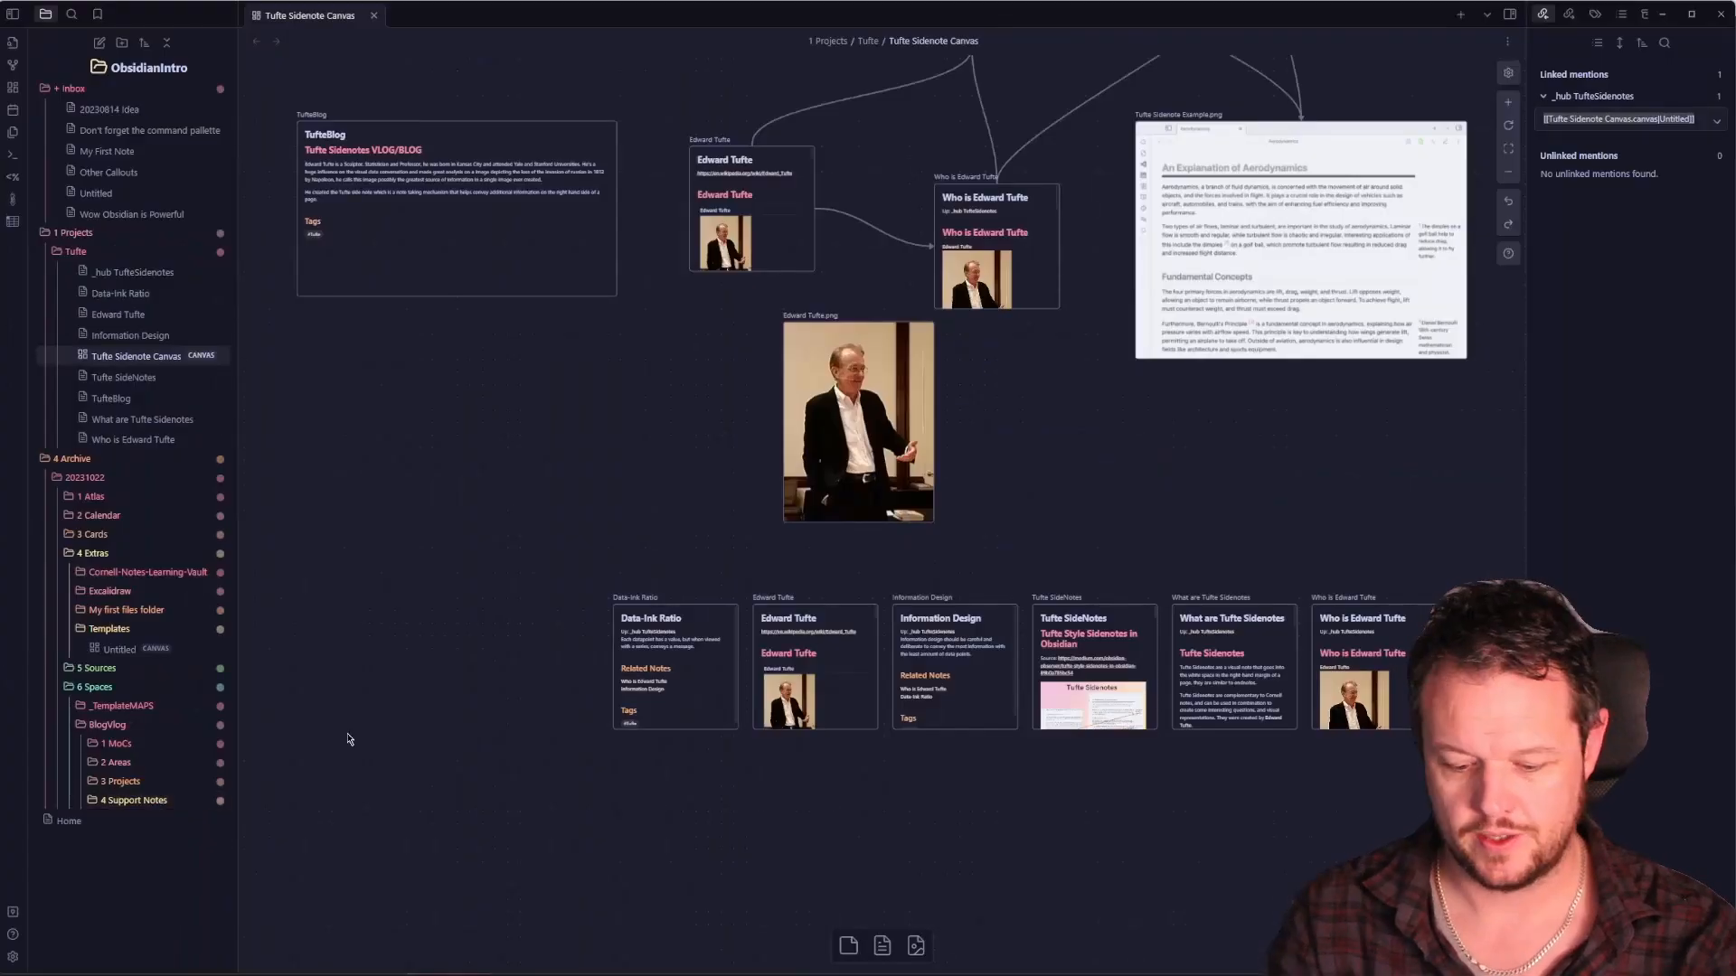
text(tufte)
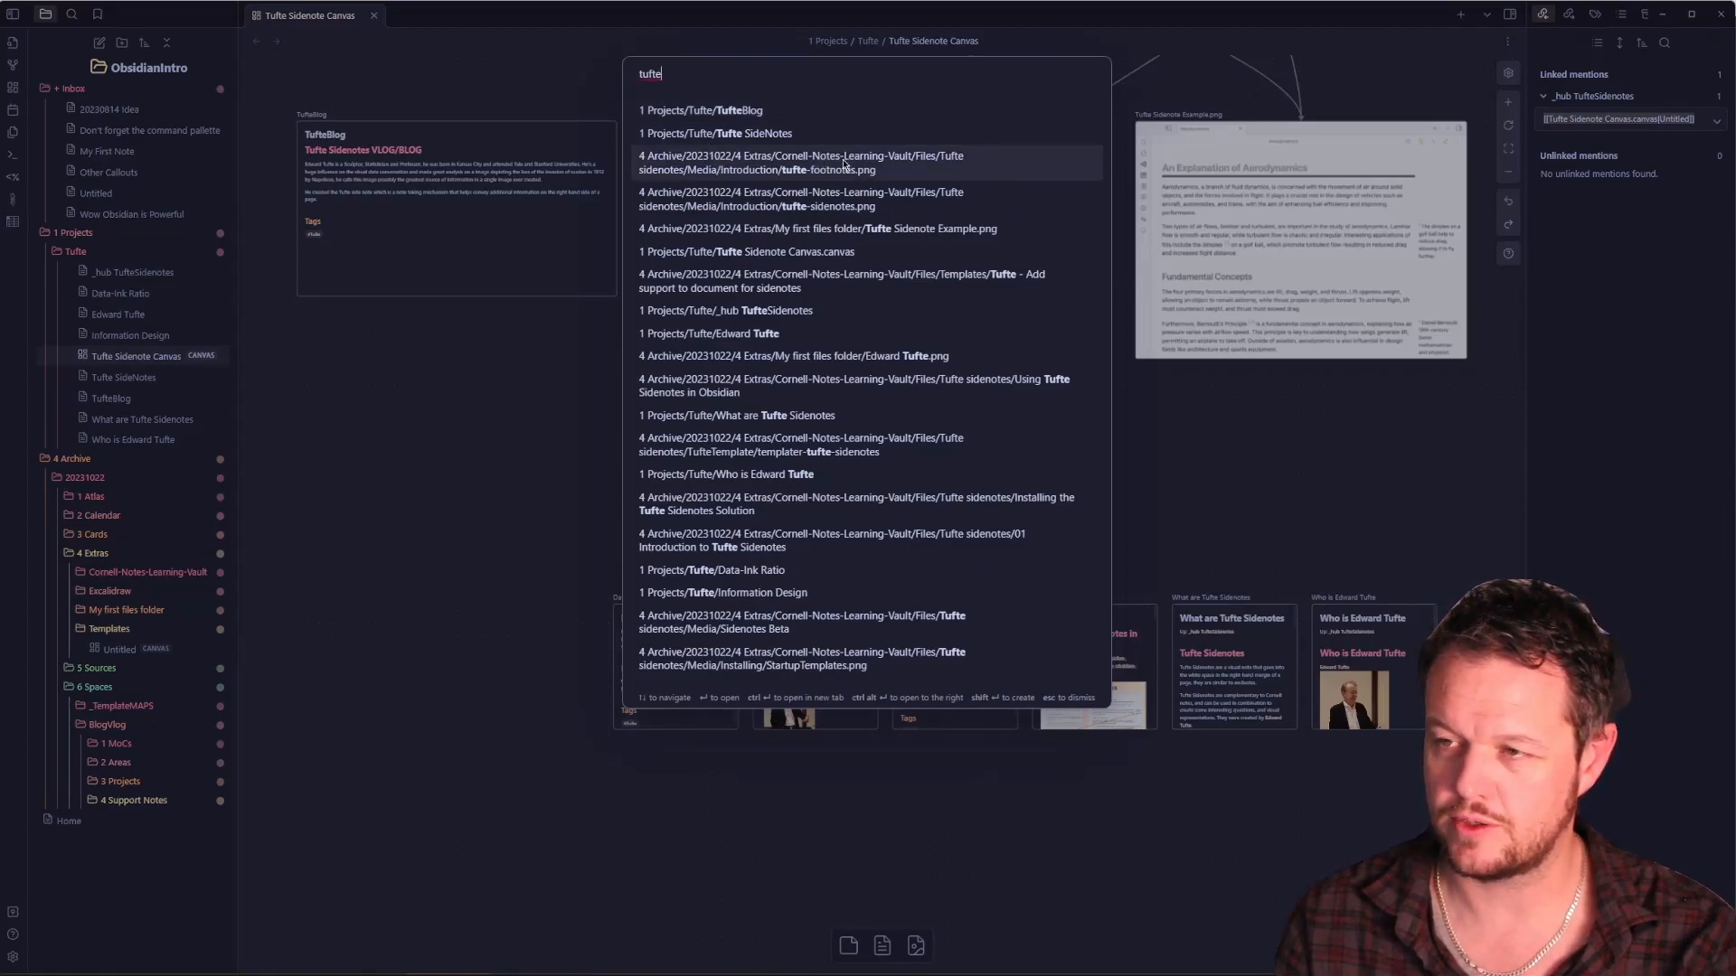
mouse_move(813, 235)
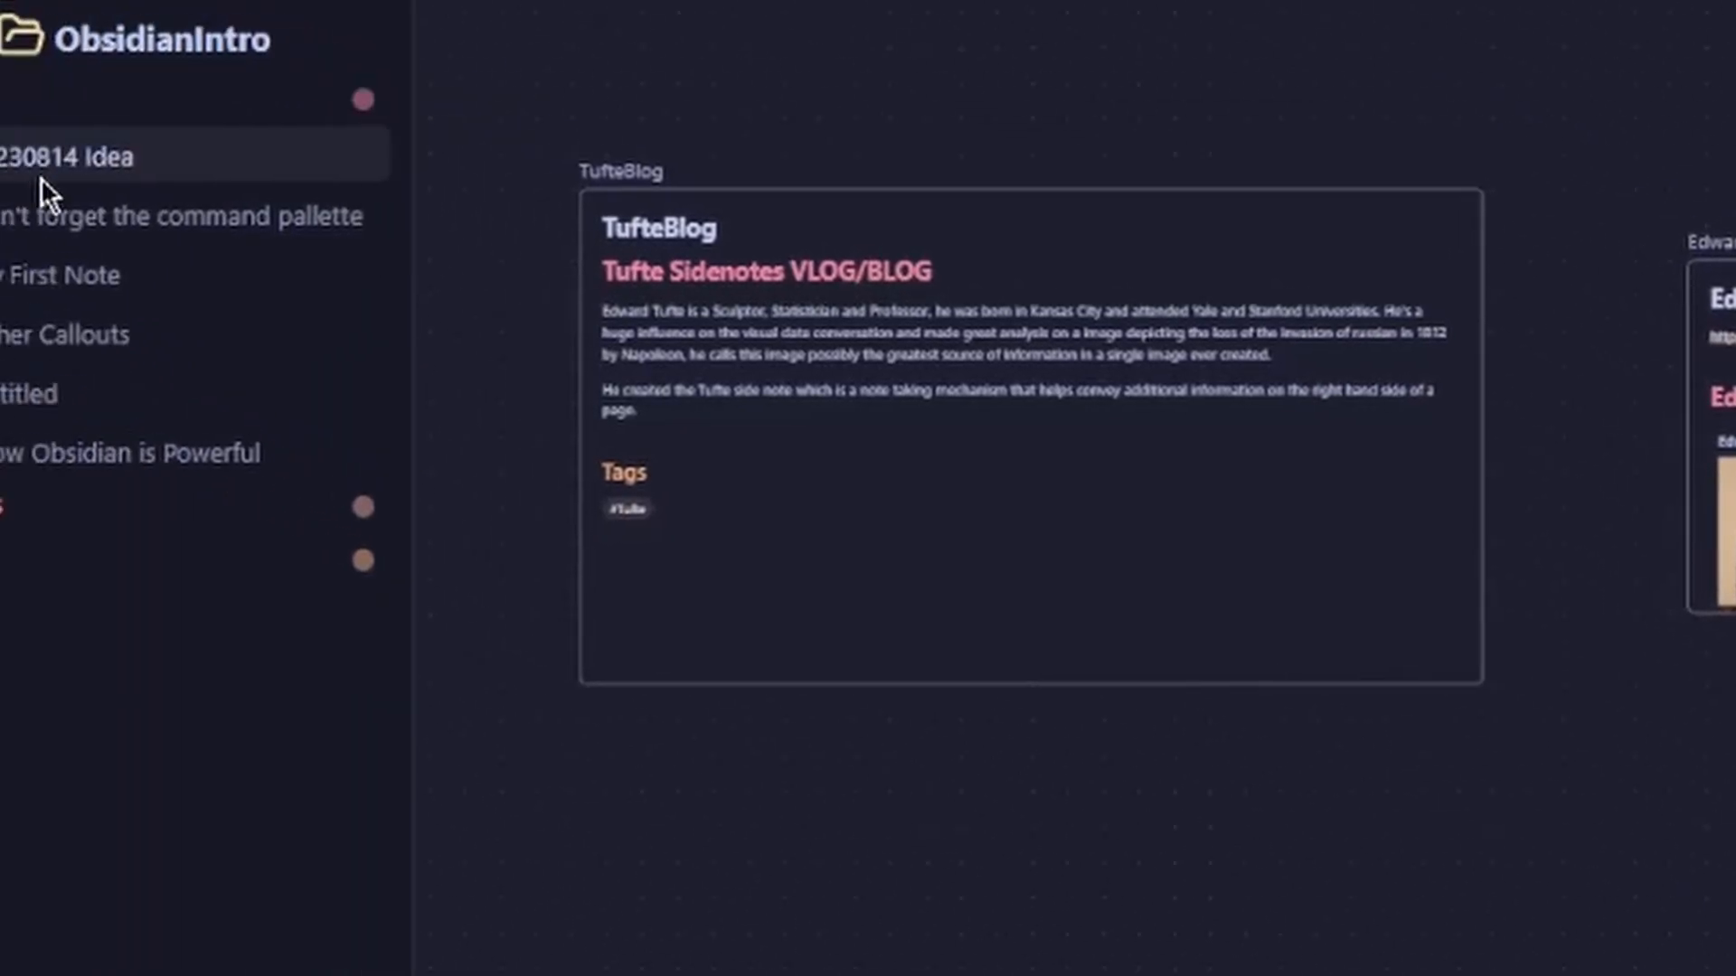
- Open the 20230814 Idea note listing Book, Todo Item, Link and YouTube
click(70, 157)
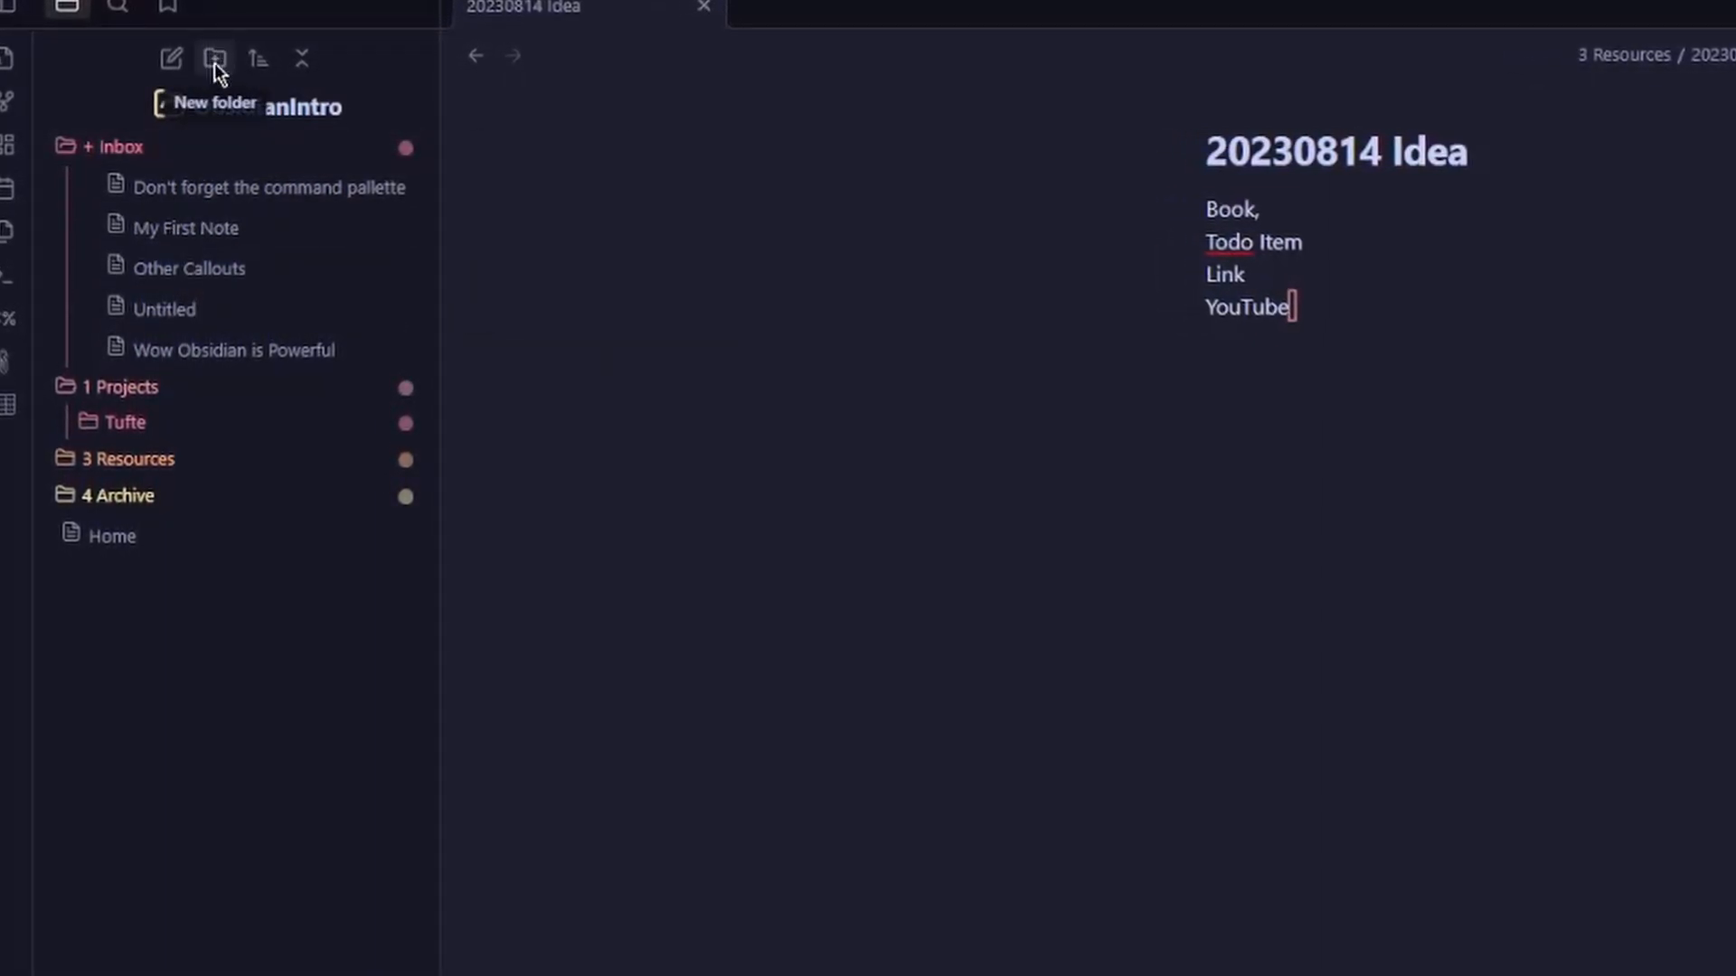
- Create a new folder in the vault and name the subfolder Blog
click(215, 58)
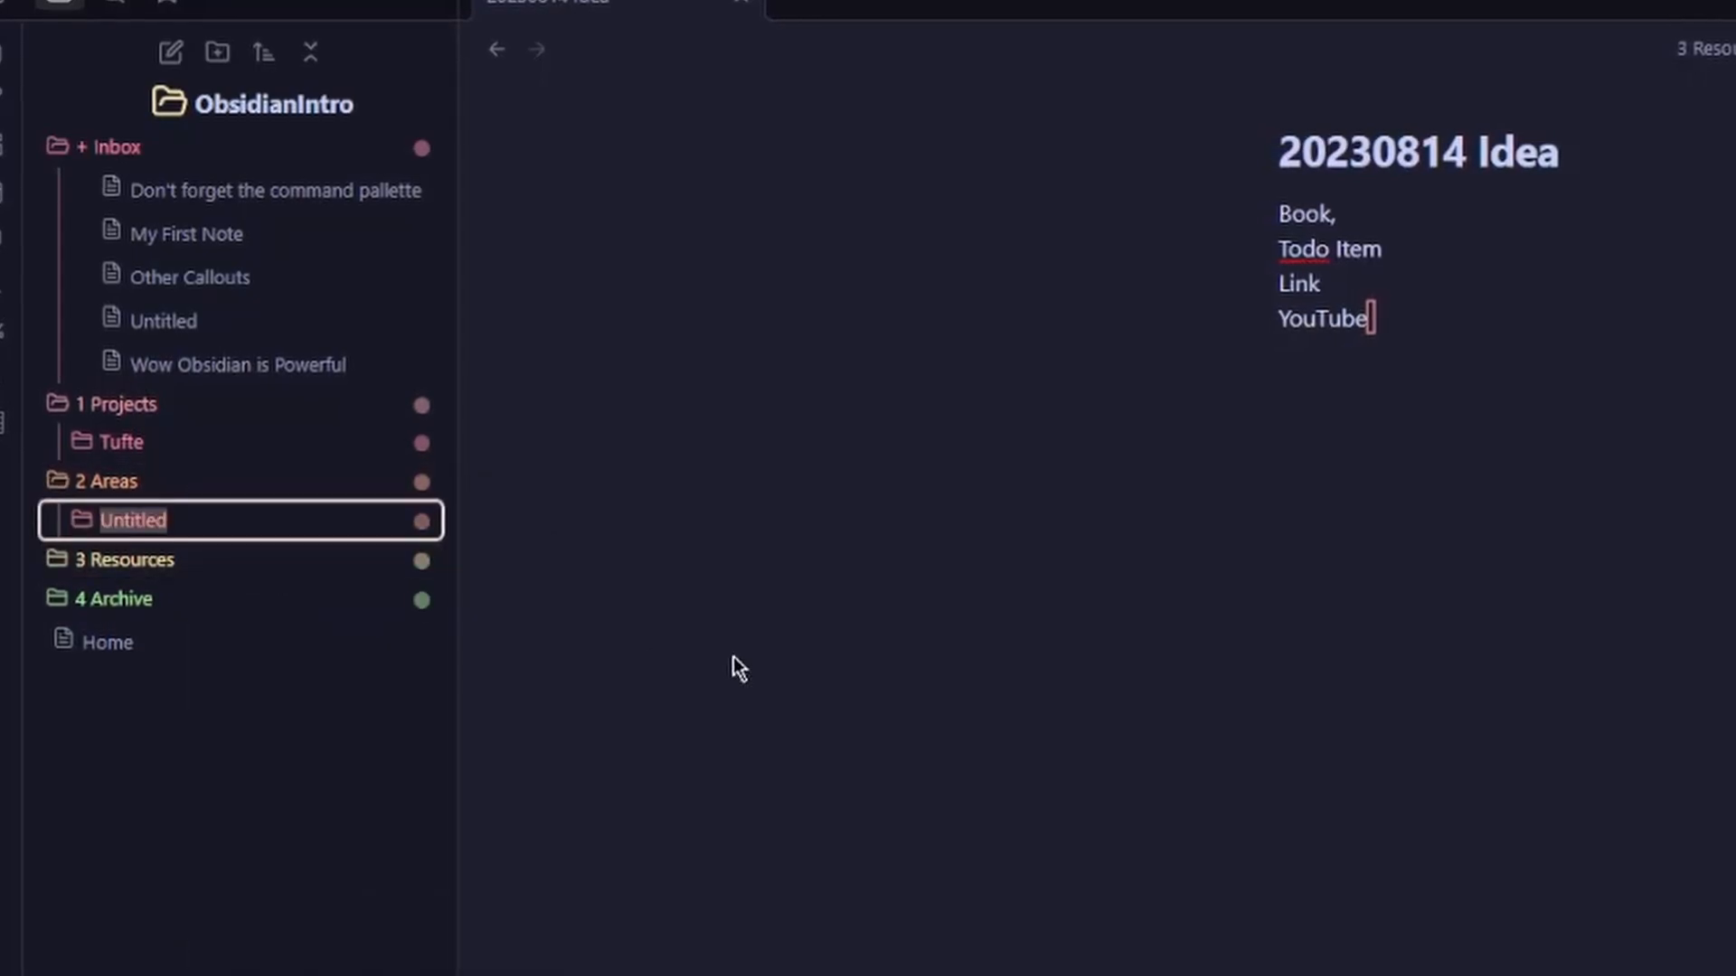
text(Blog)
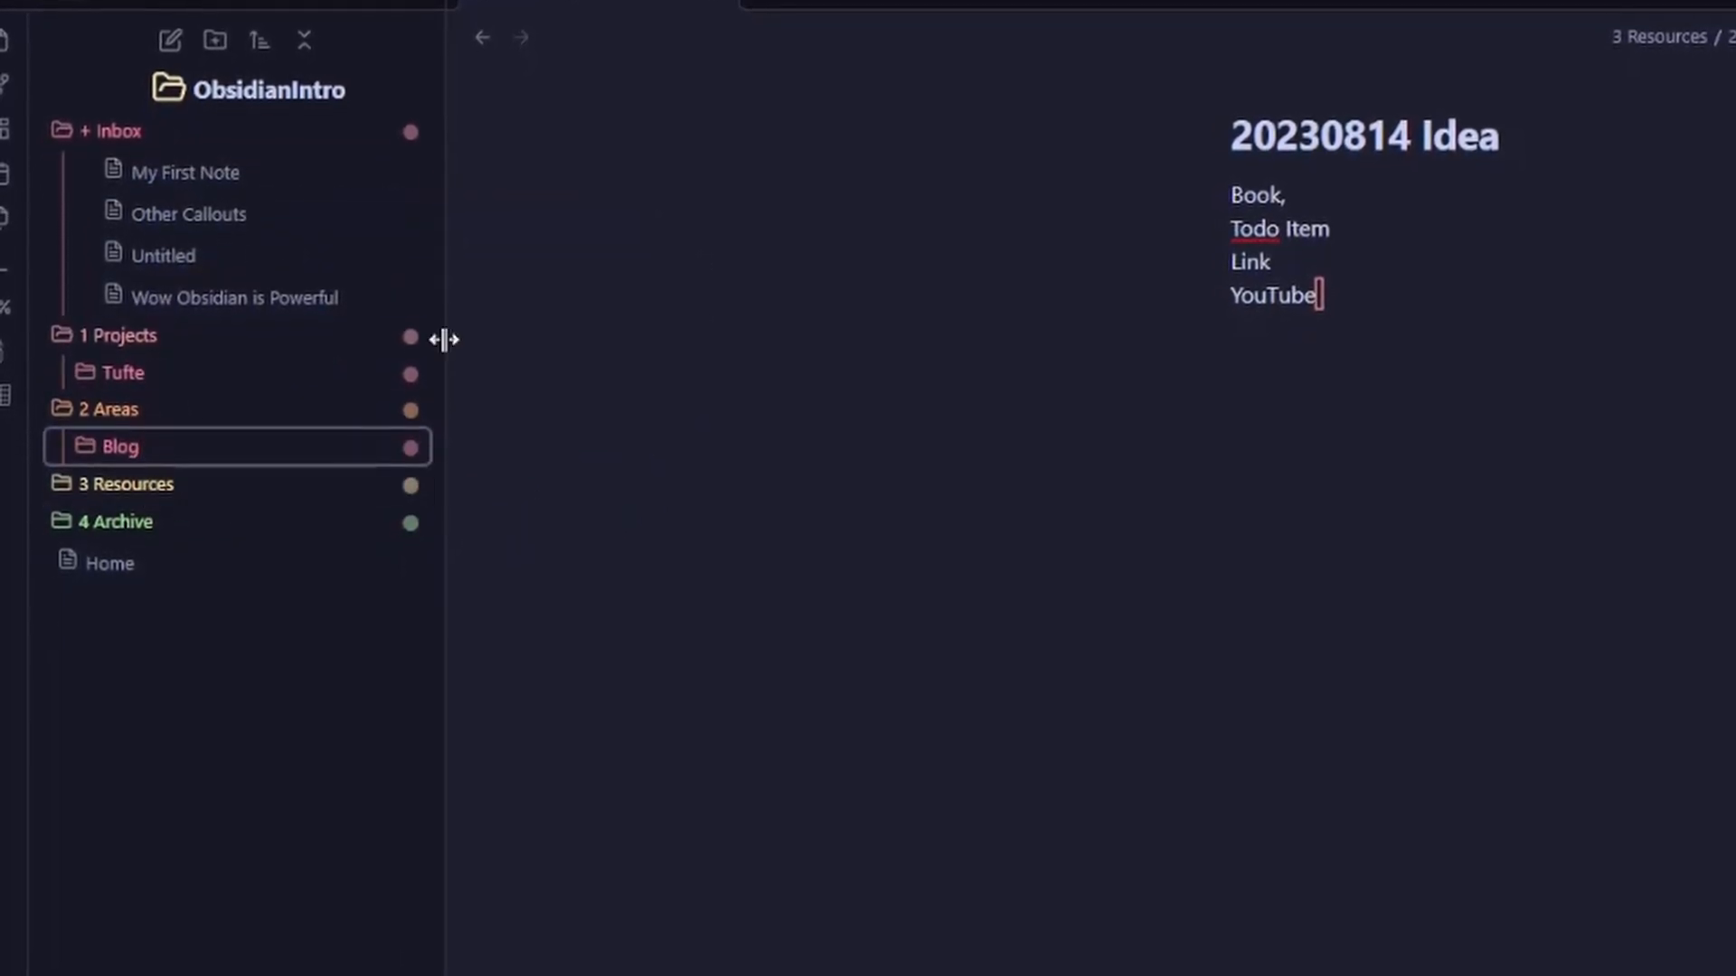
click(163, 255)
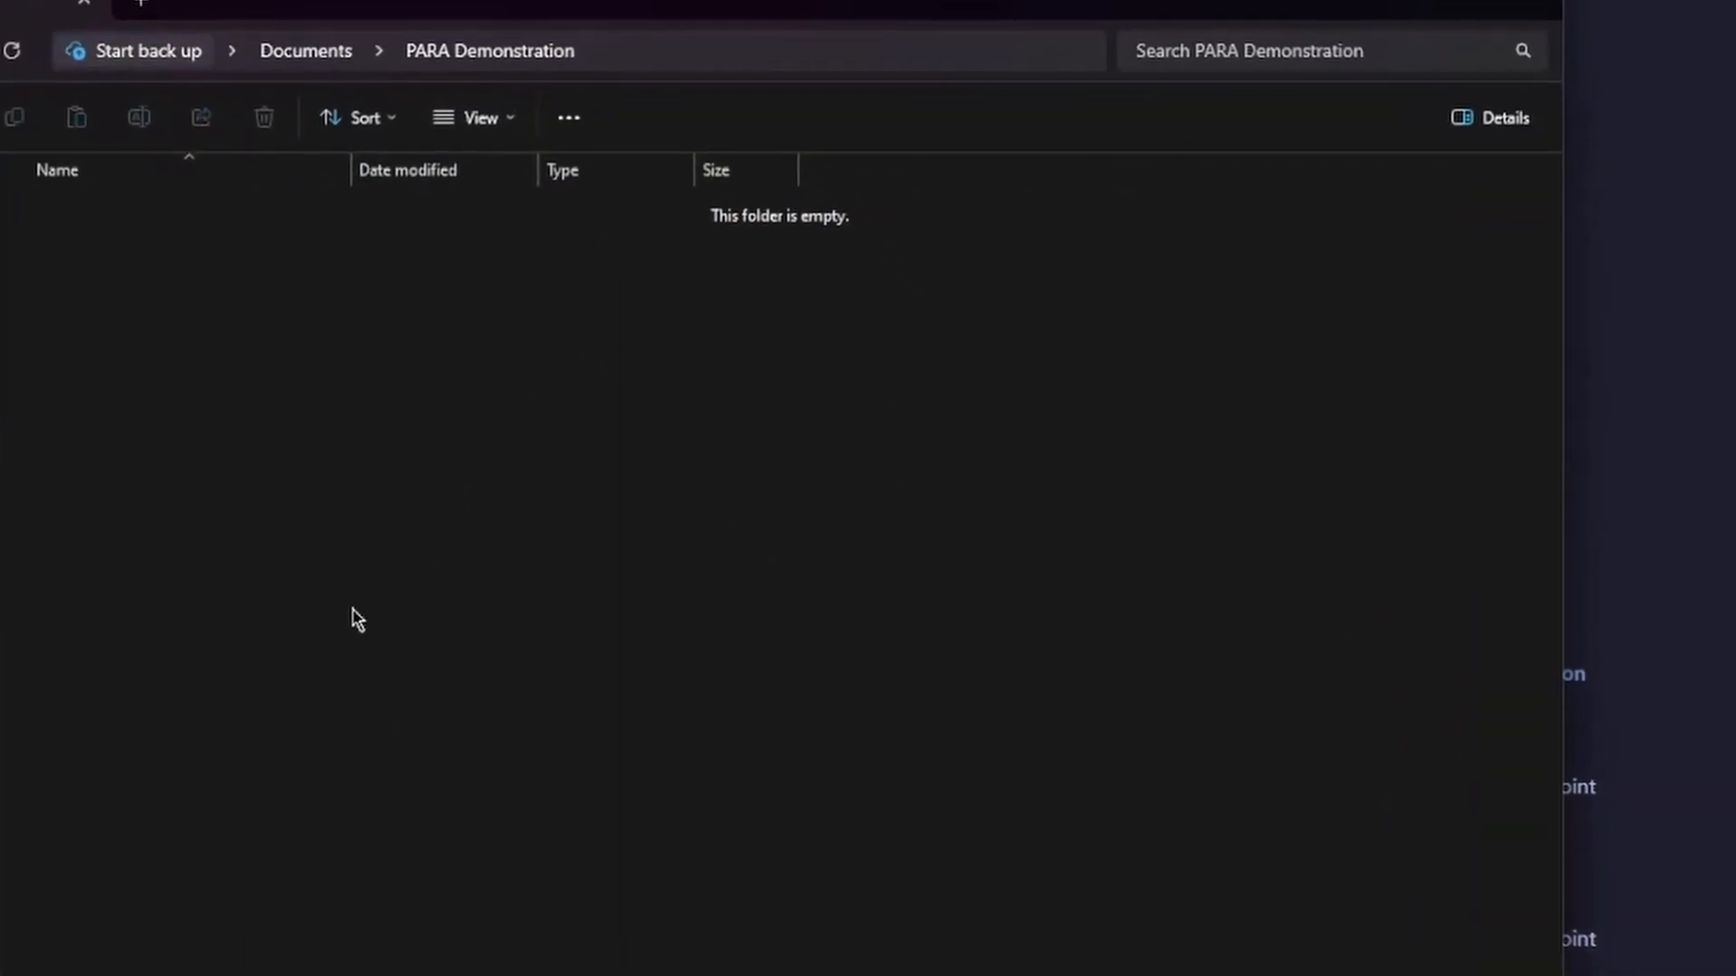
- Add a Tufte folder inside 1 Projects in PARA Demonstration and expand the vault's 1 Projects
right_click(354, 621)
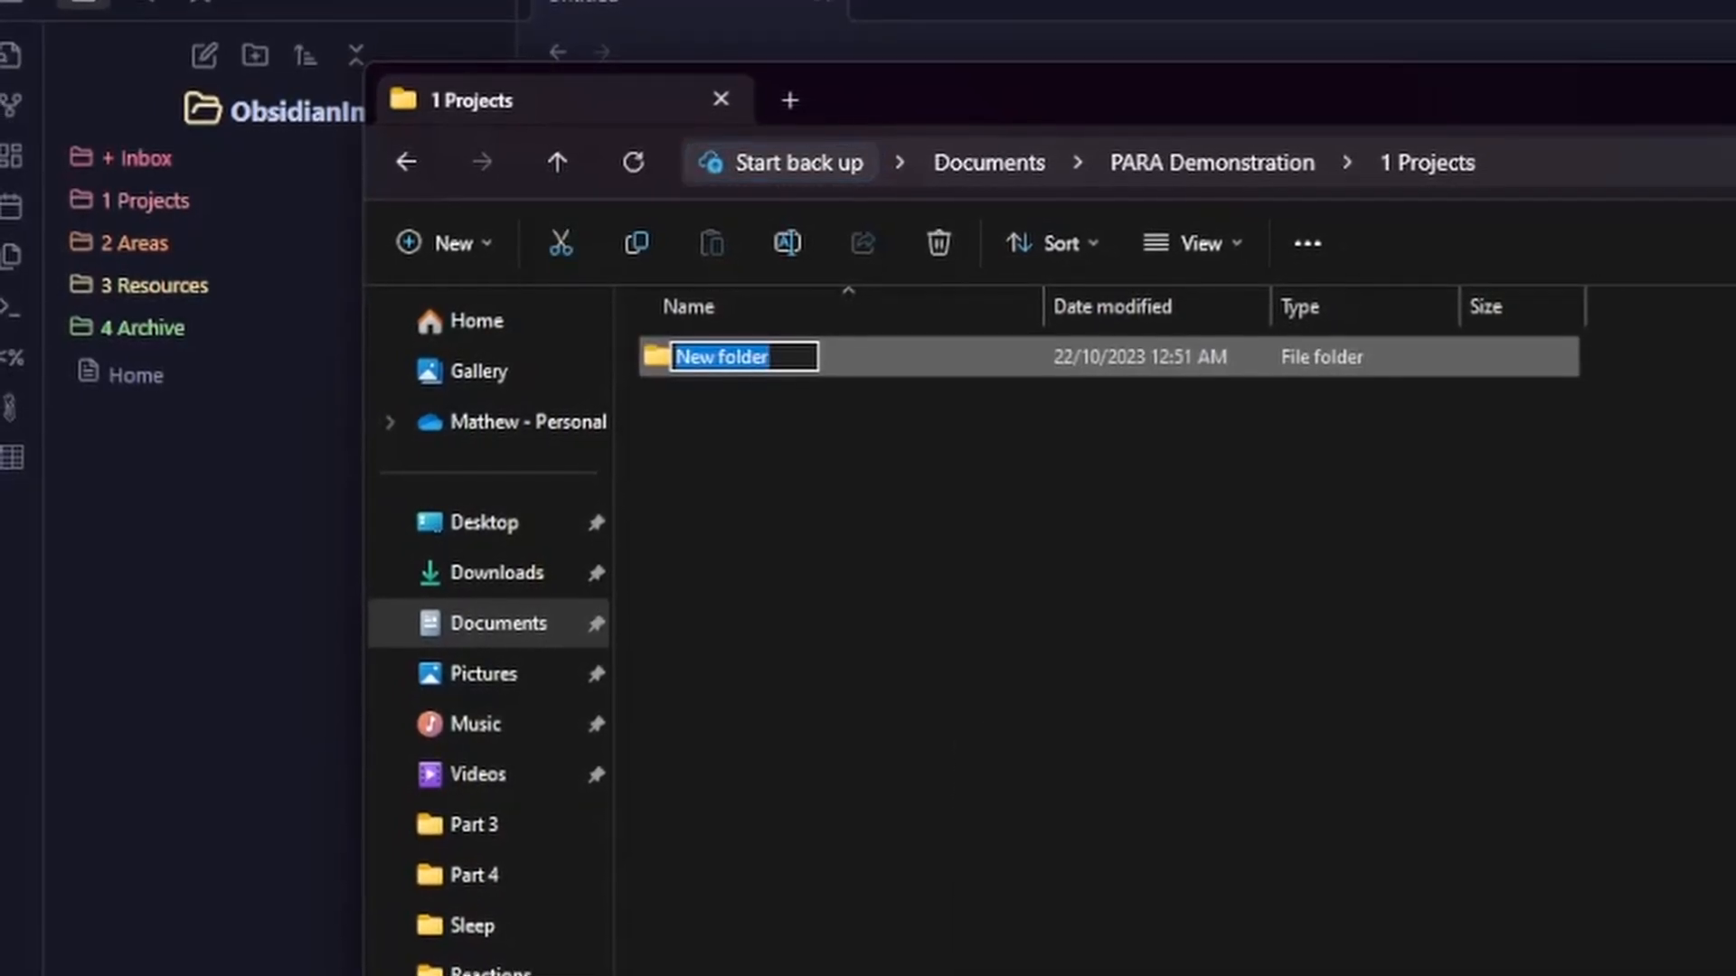
text(Tufte)
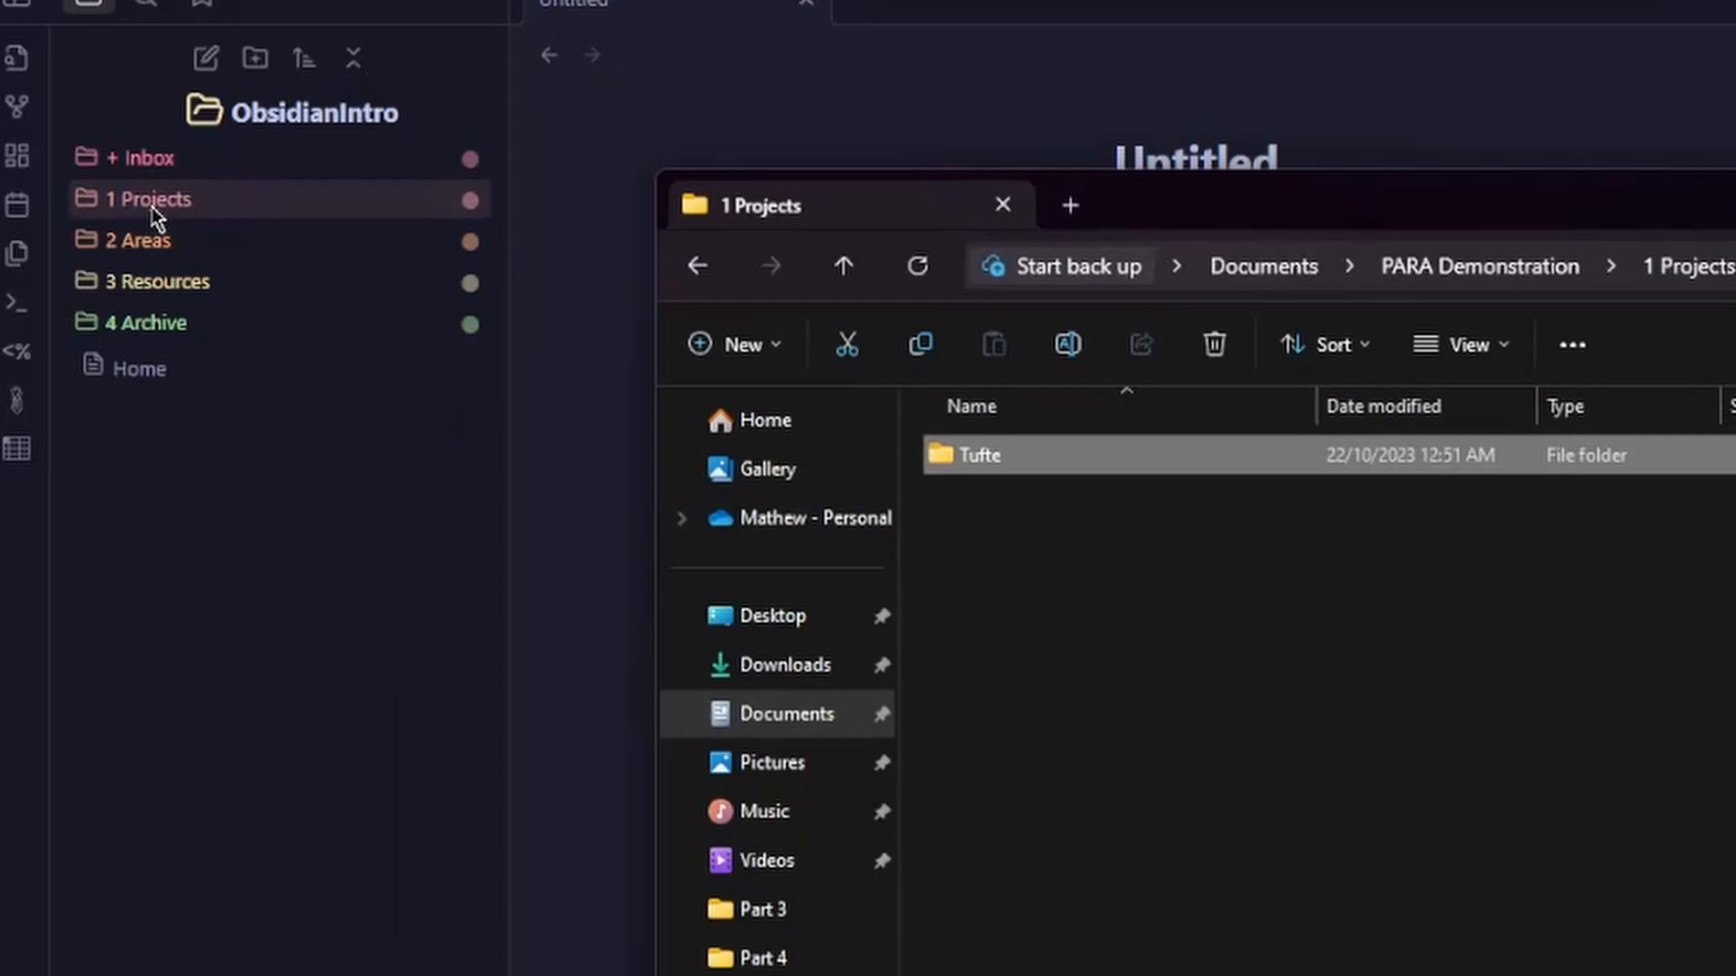
click(999, 205)
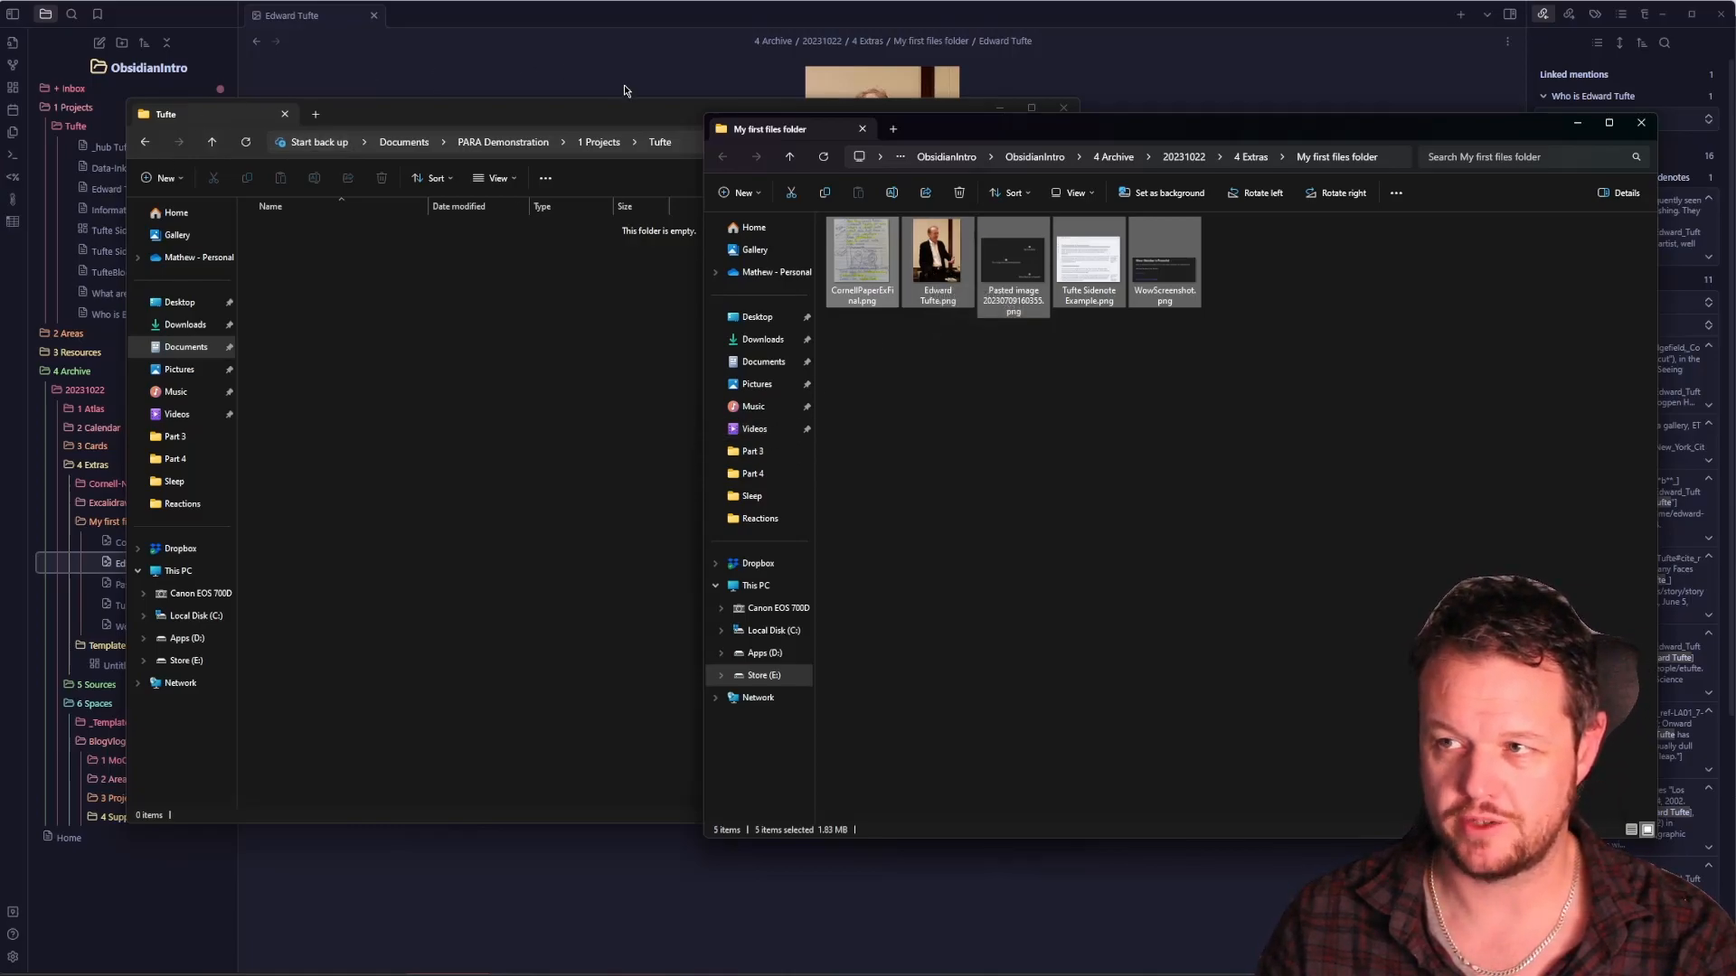
- Close the My first files window and return to PARA Demonstration
click(936, 251)
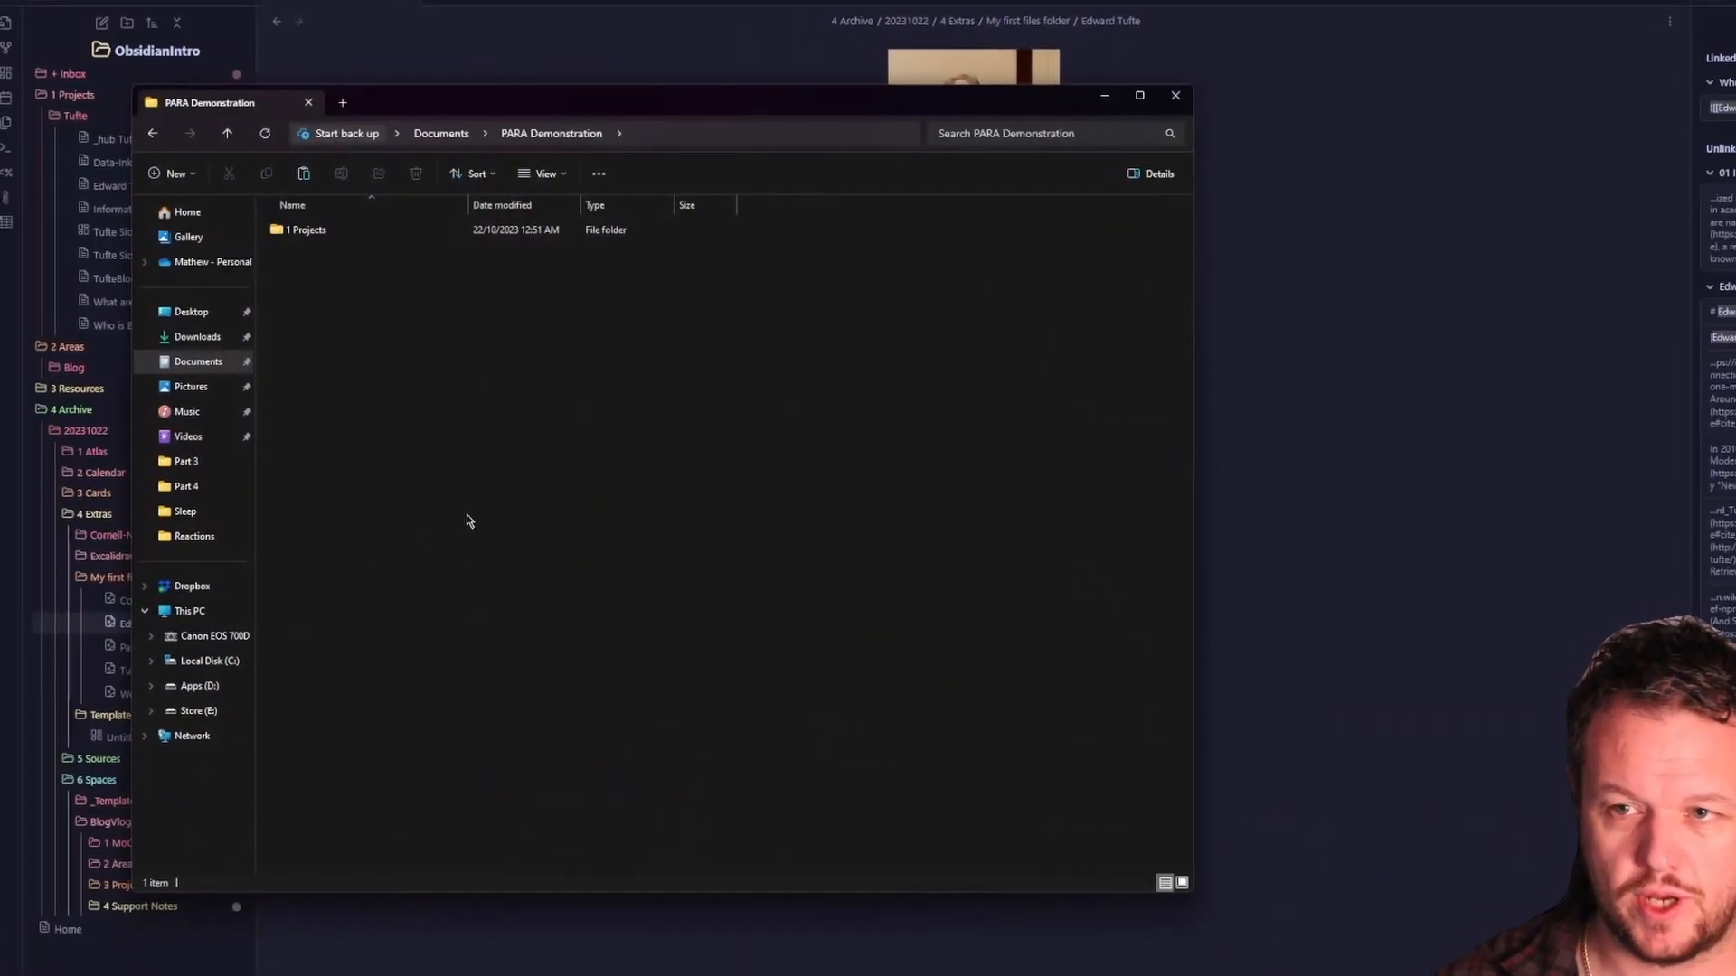
- Create the 2 Areas folder in PARA Demonstration and open its Blog subfolder
right_click(467, 522)
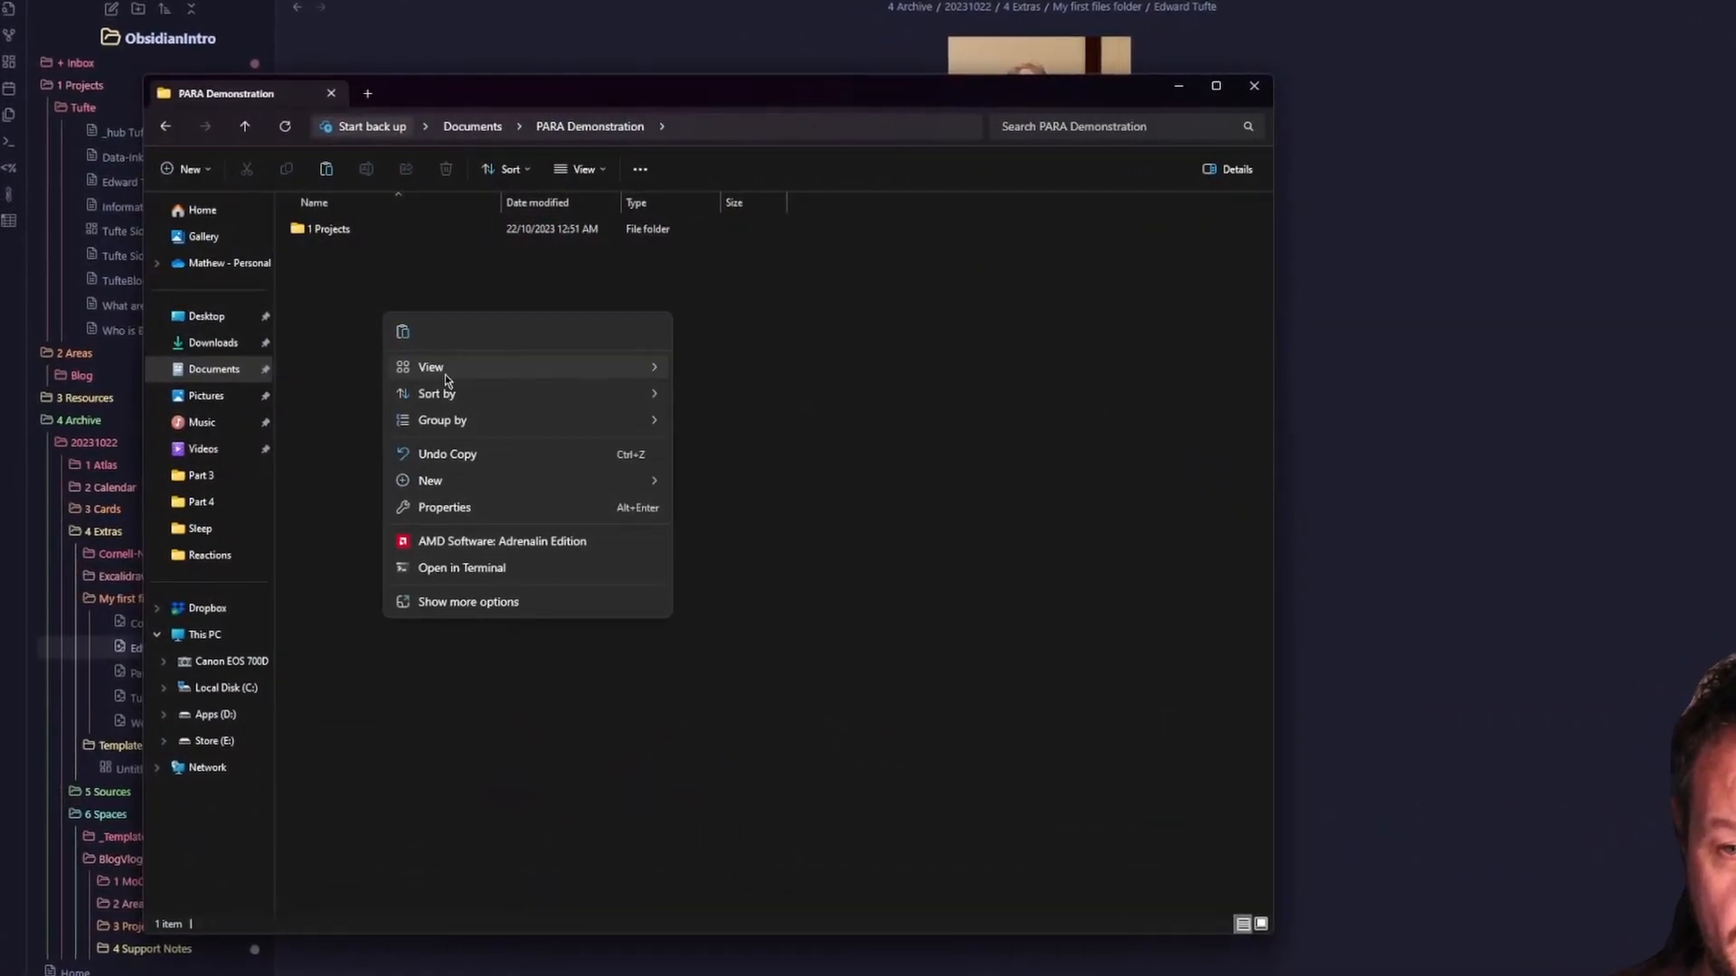
click(430, 480)
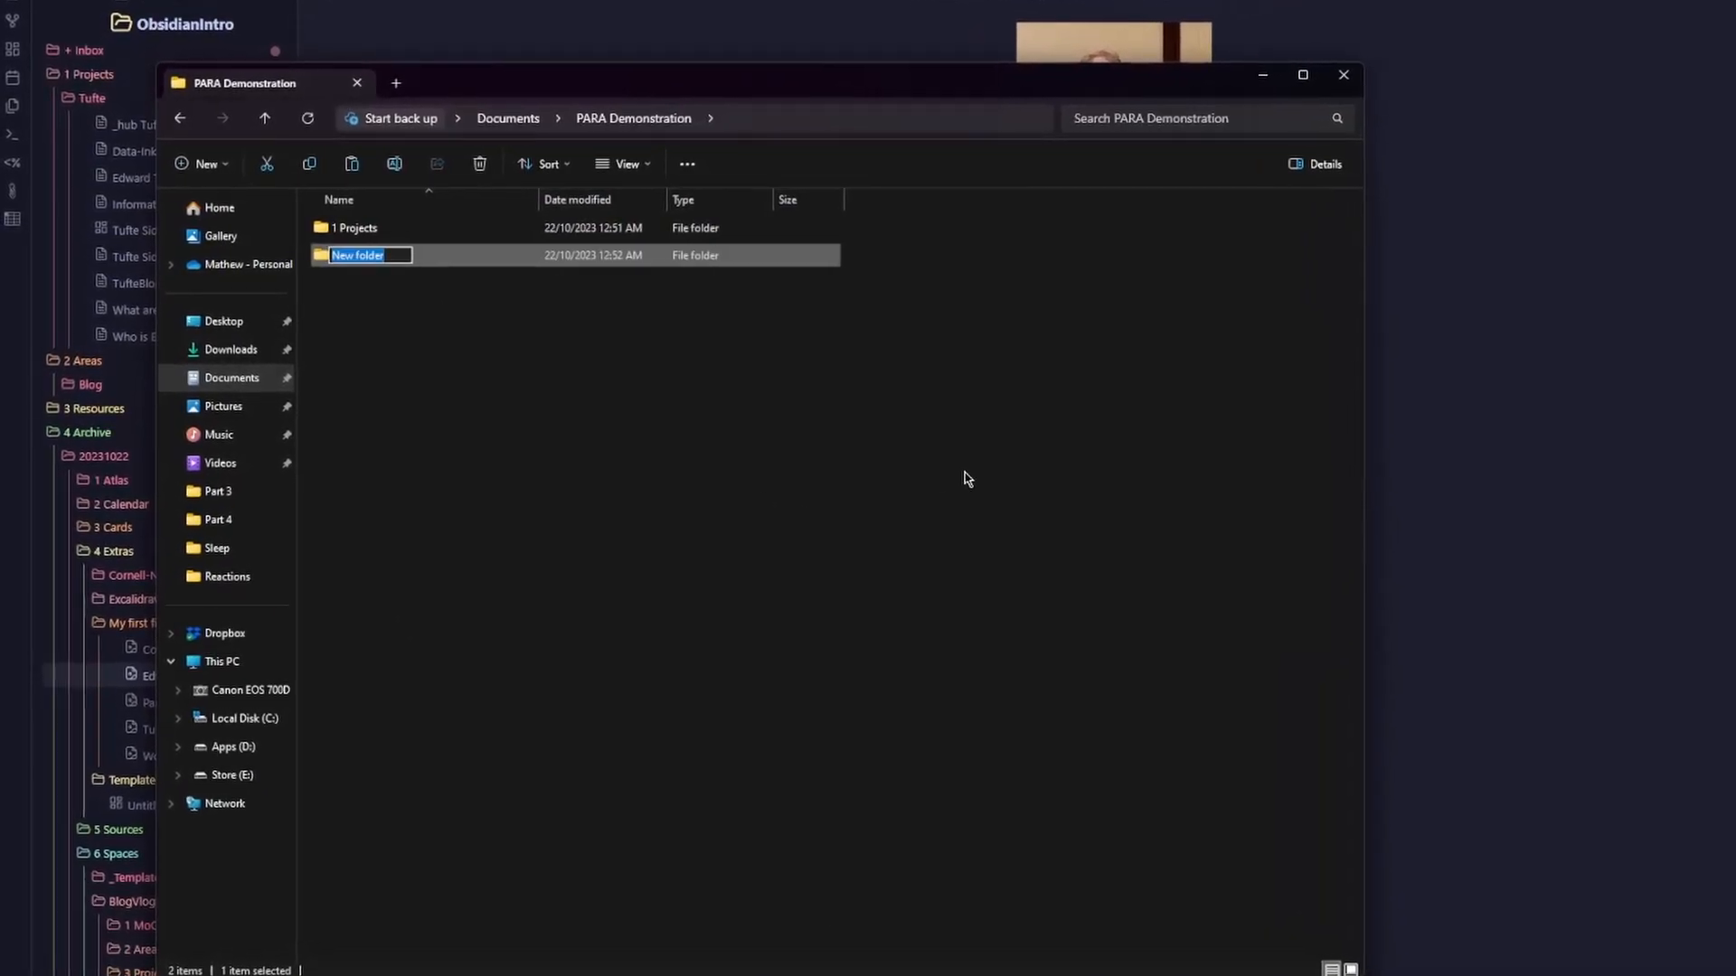
text(2 Area)
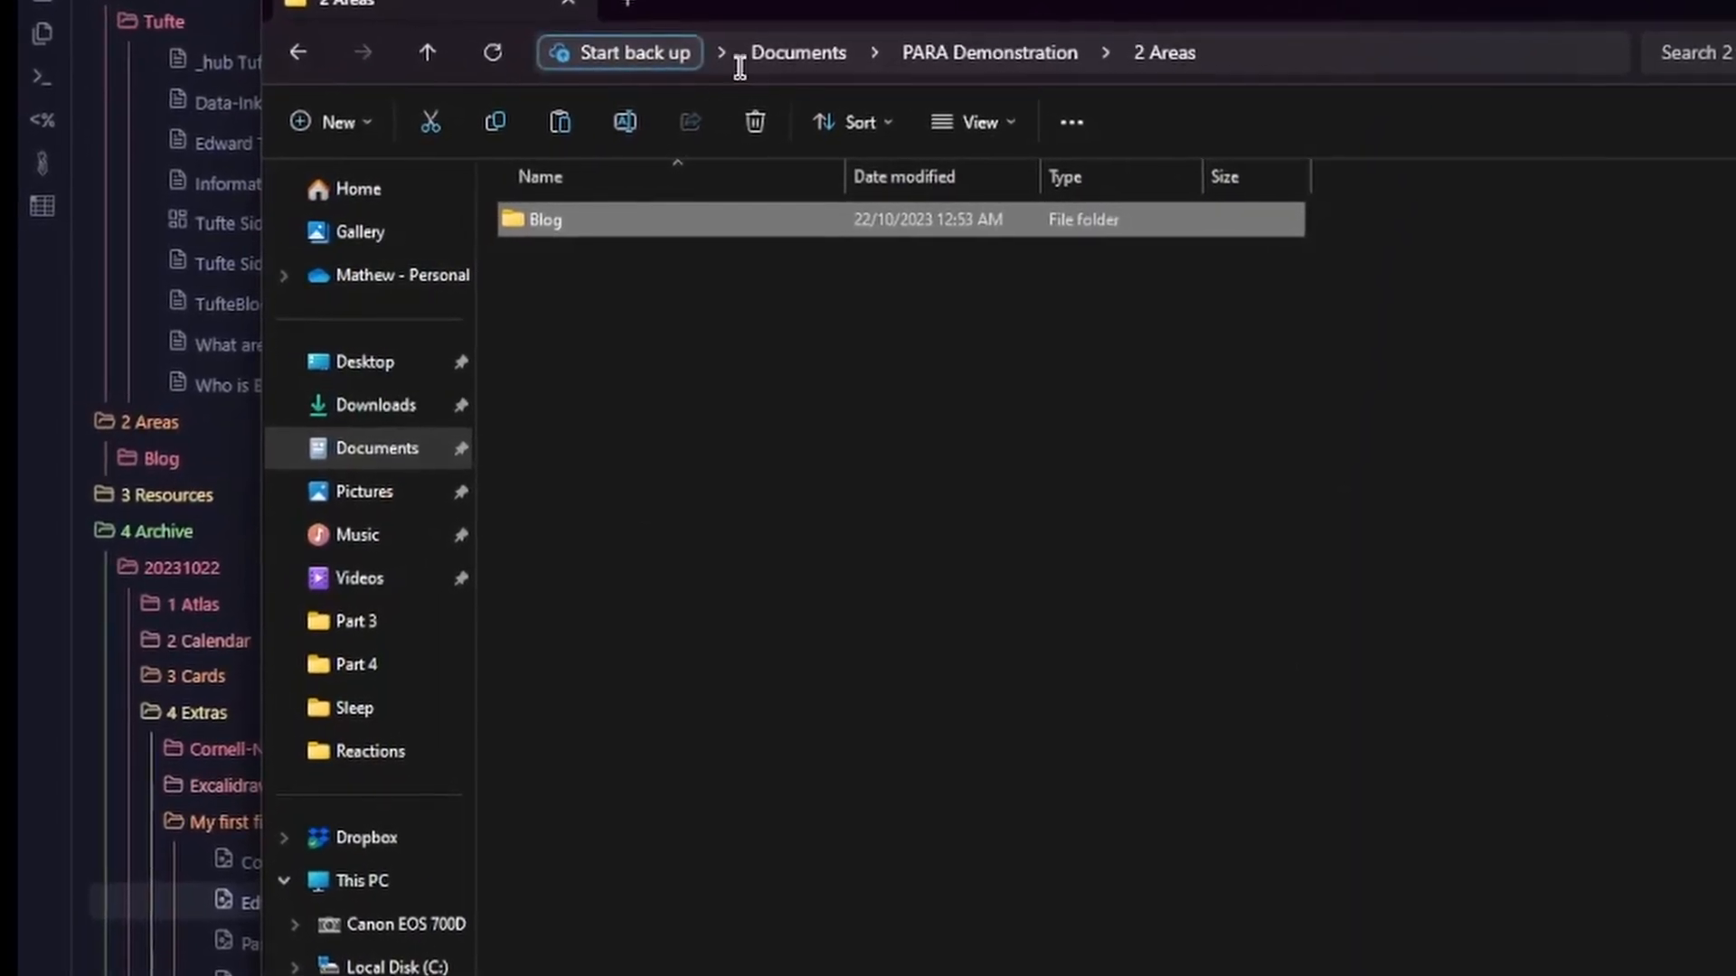
double_click(542, 218)
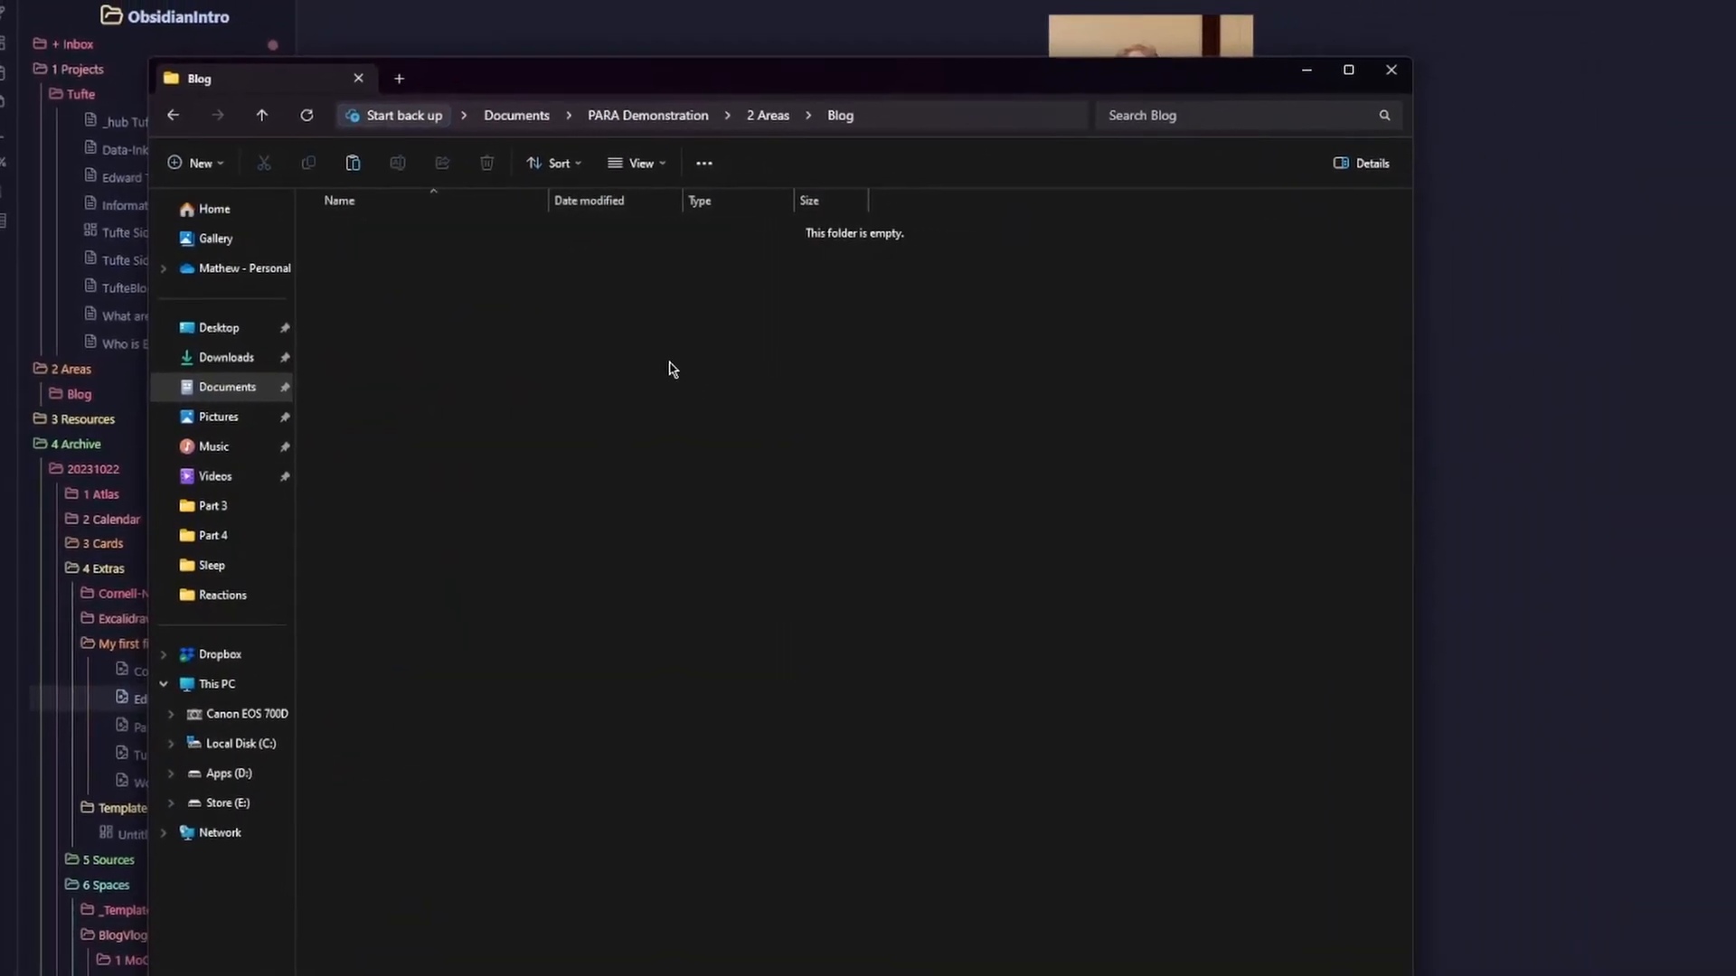